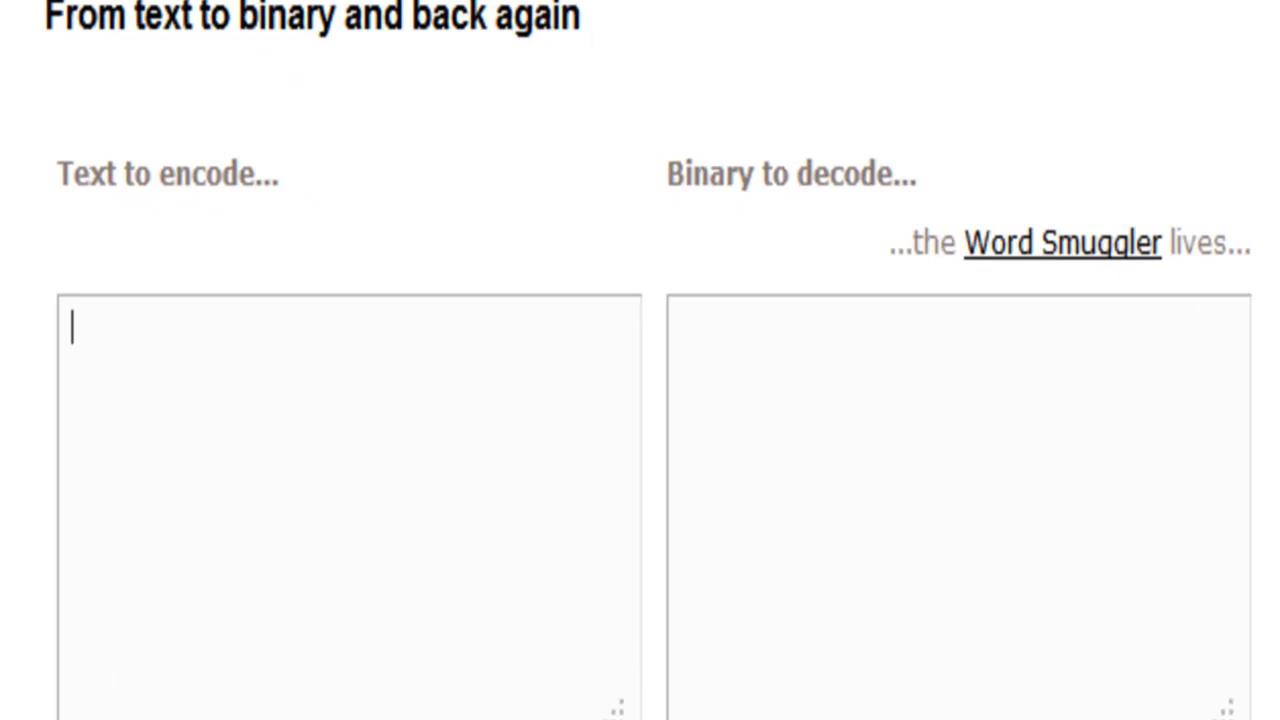
Enter "Ivy" in the encode box and convert it to a 24-bit binary string
{"action": "type", "text": "I"}
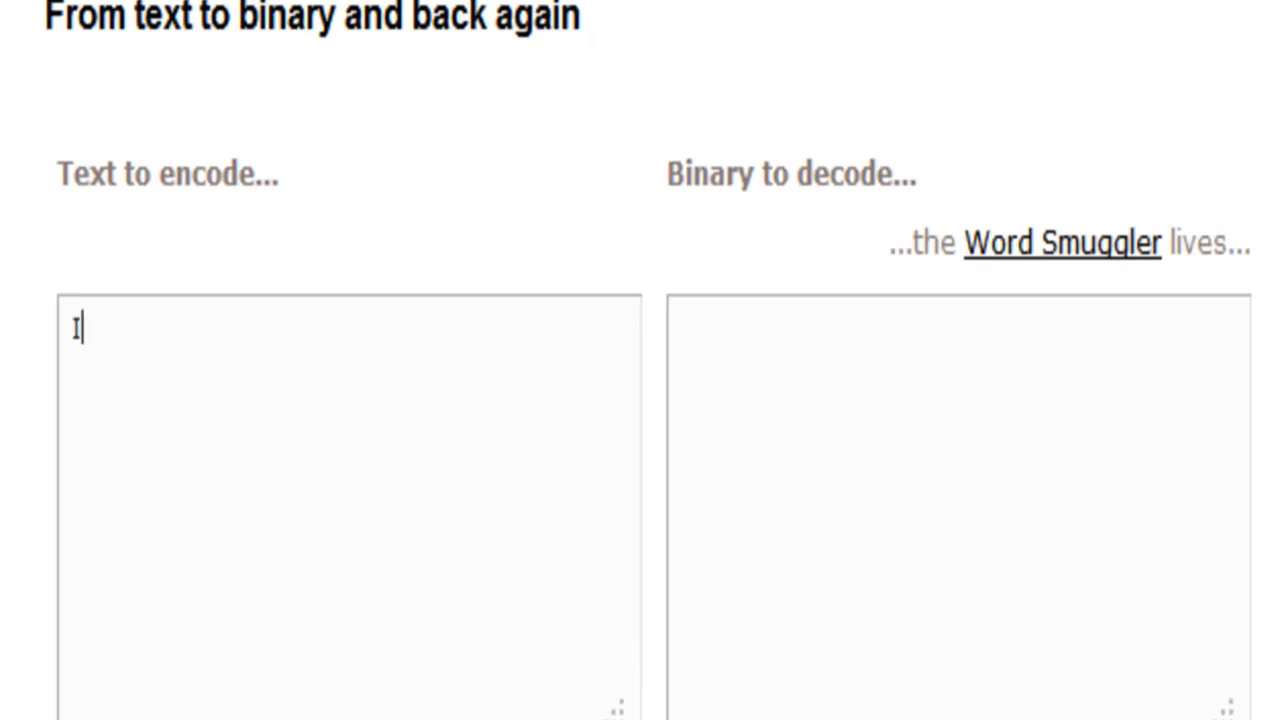
{"action": "left_click", "coordinate": [132, 708]}
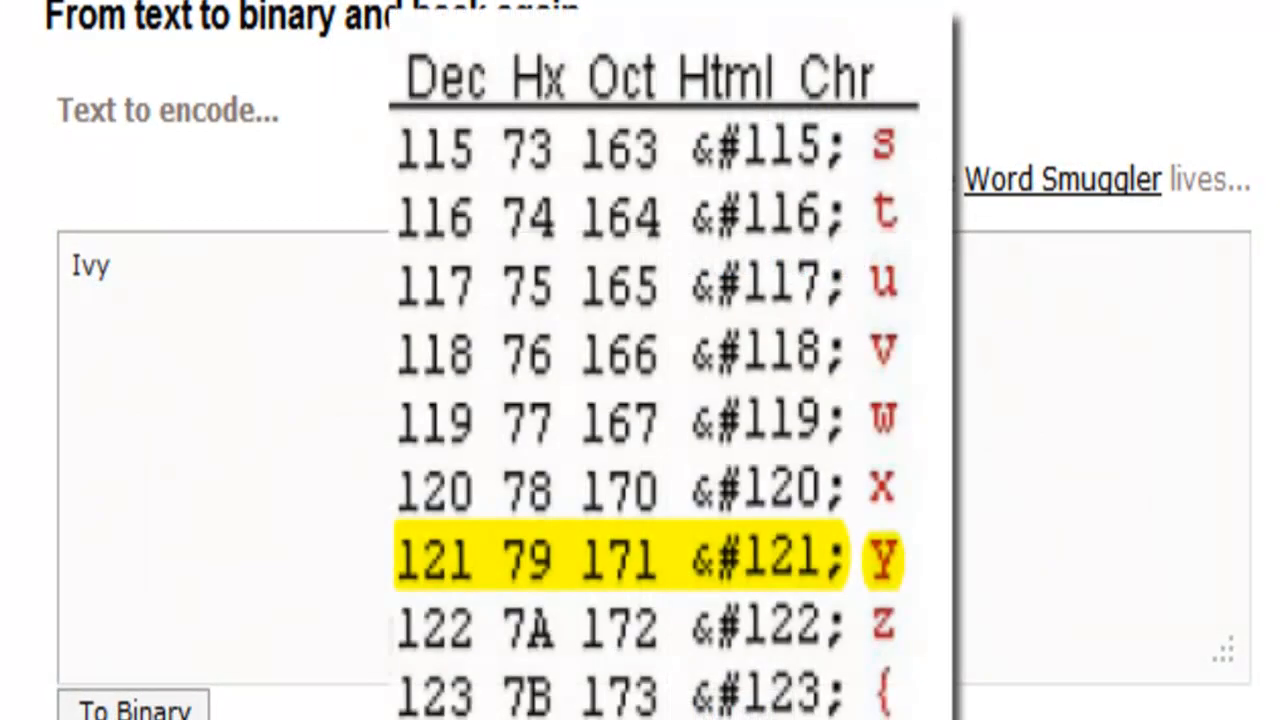
{"action": "left_click", "coordinate": [132, 704]}
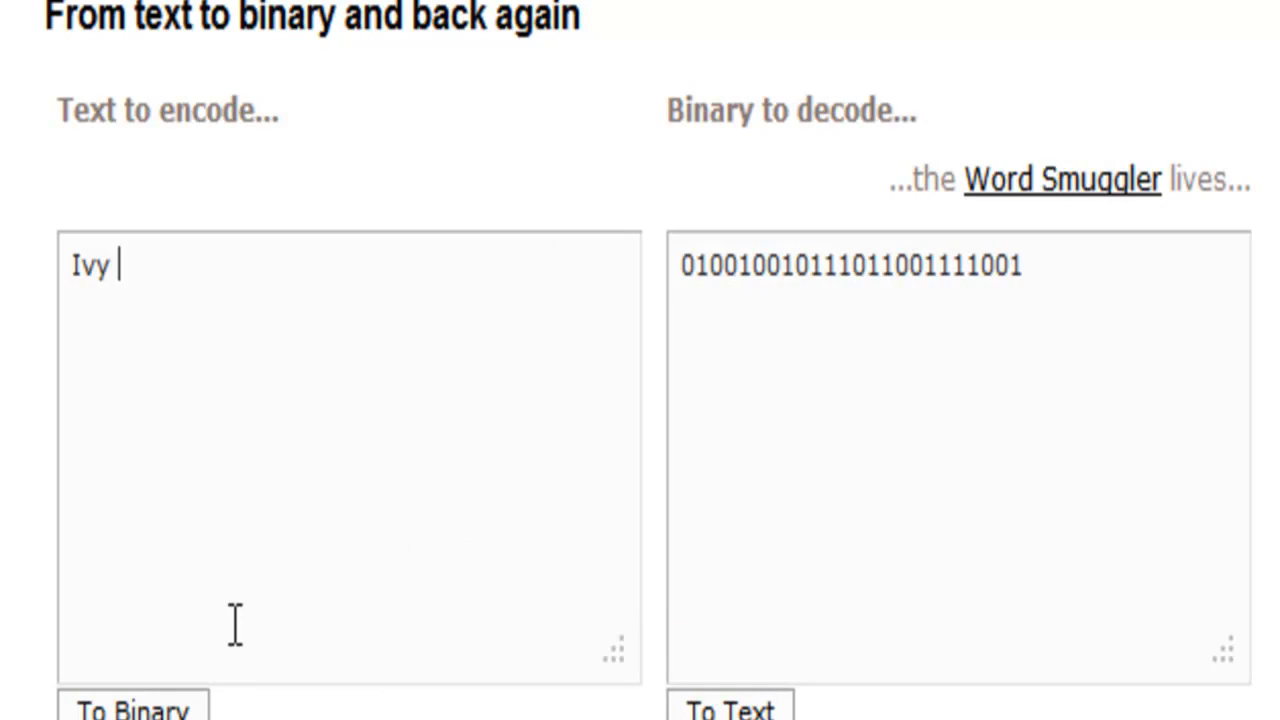
Extend the text to "Ivy Tech Community College" and convert the full phrase to binary
{"action": "type", "text": "Tech"}
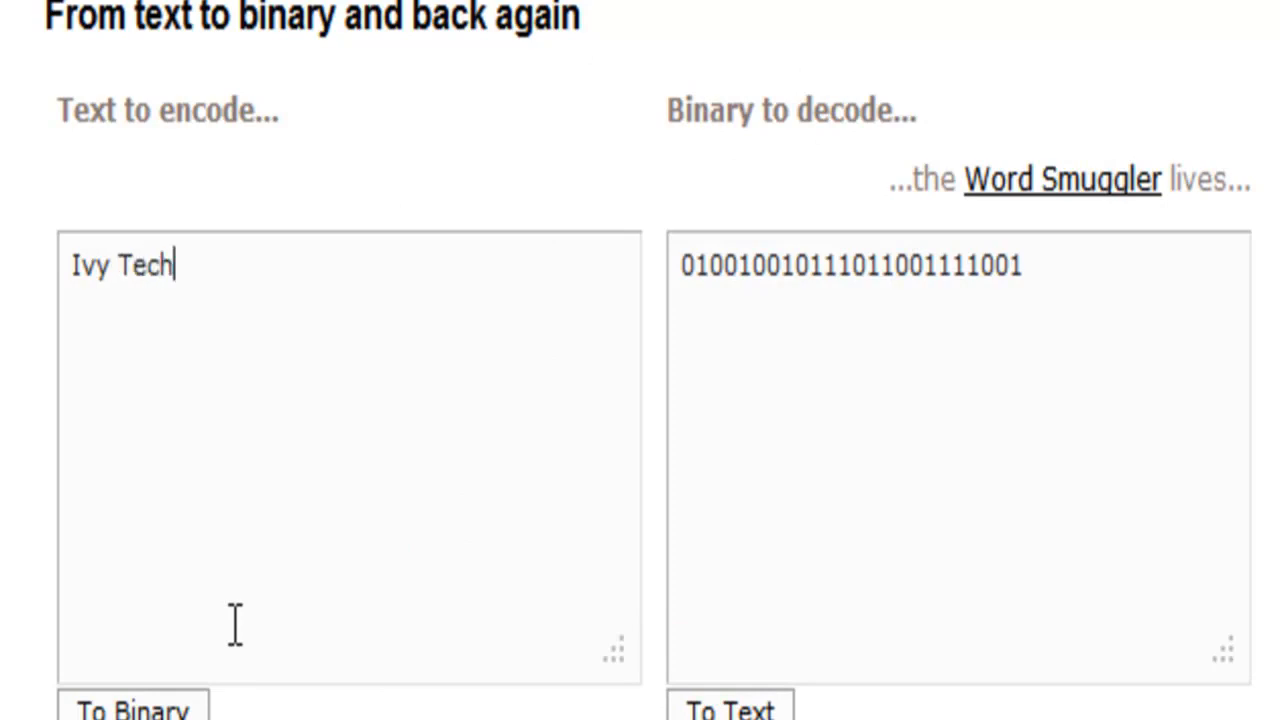
{"action": "left_click", "coordinate": [132, 710]}
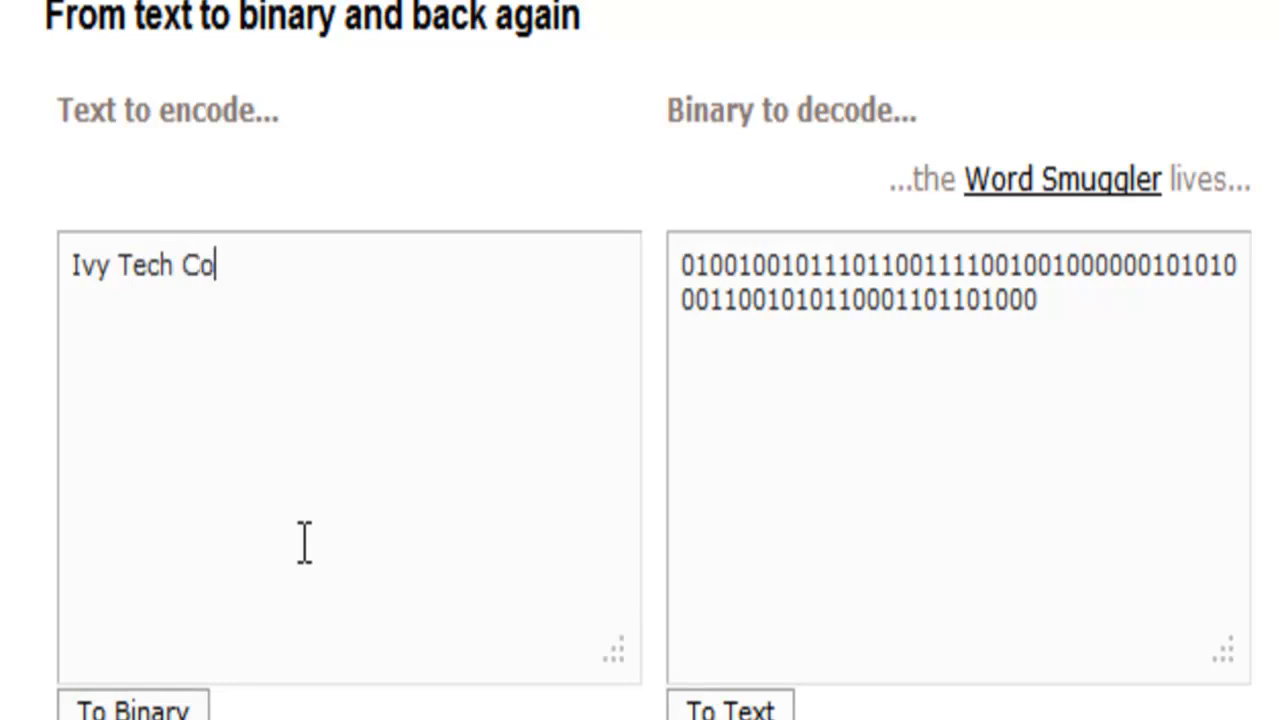
{"action": "type", "text": "mmuni"}
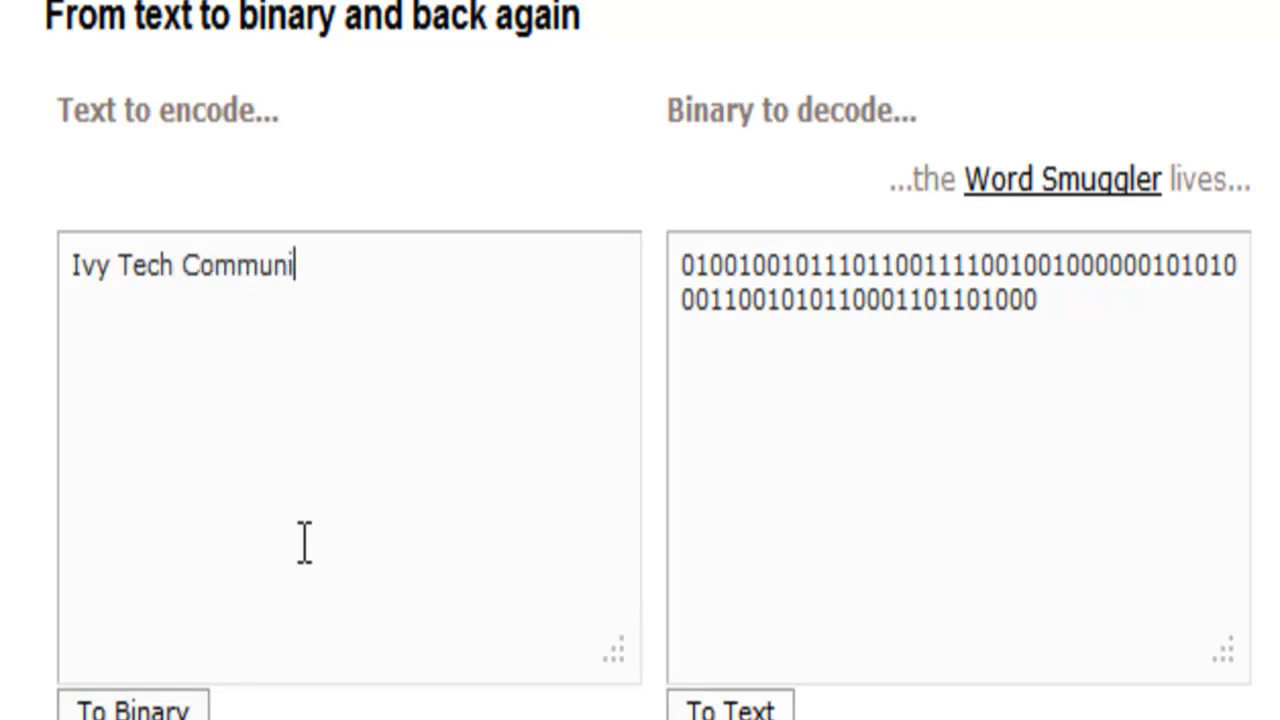
{"action": "type", "text": "ty College"}
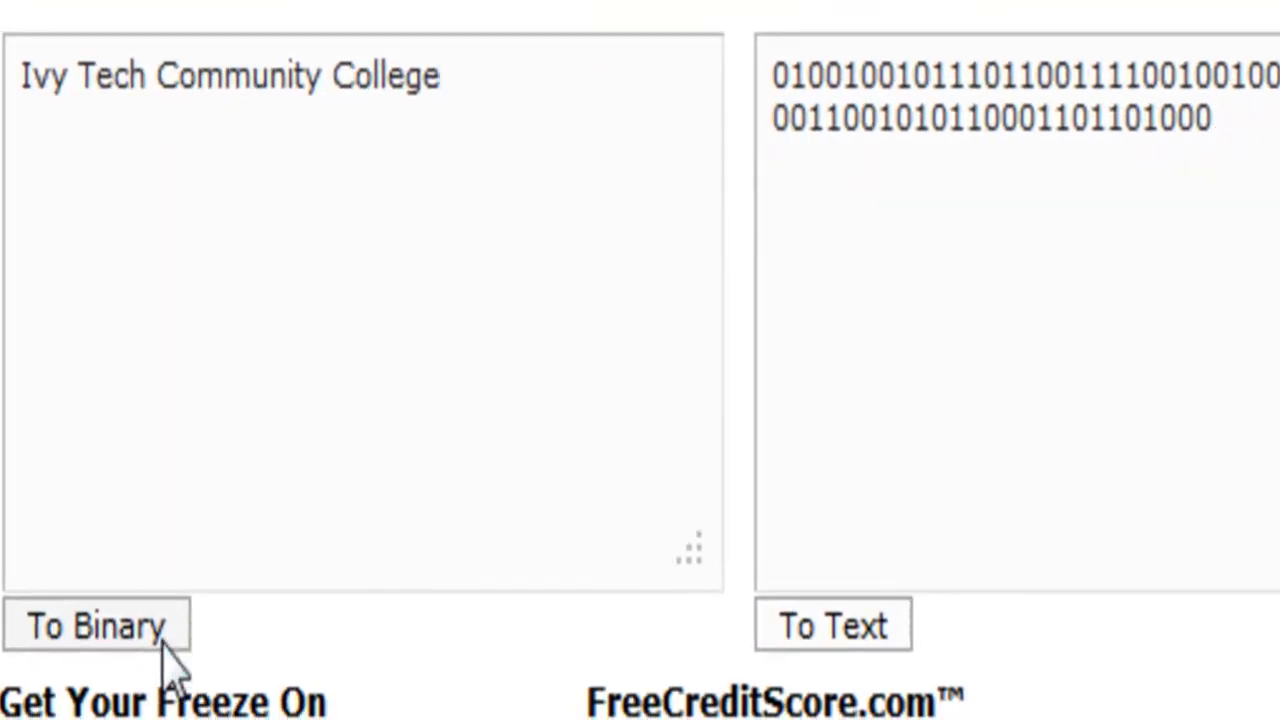
{"action": "left_click", "coordinate": [96, 624]}
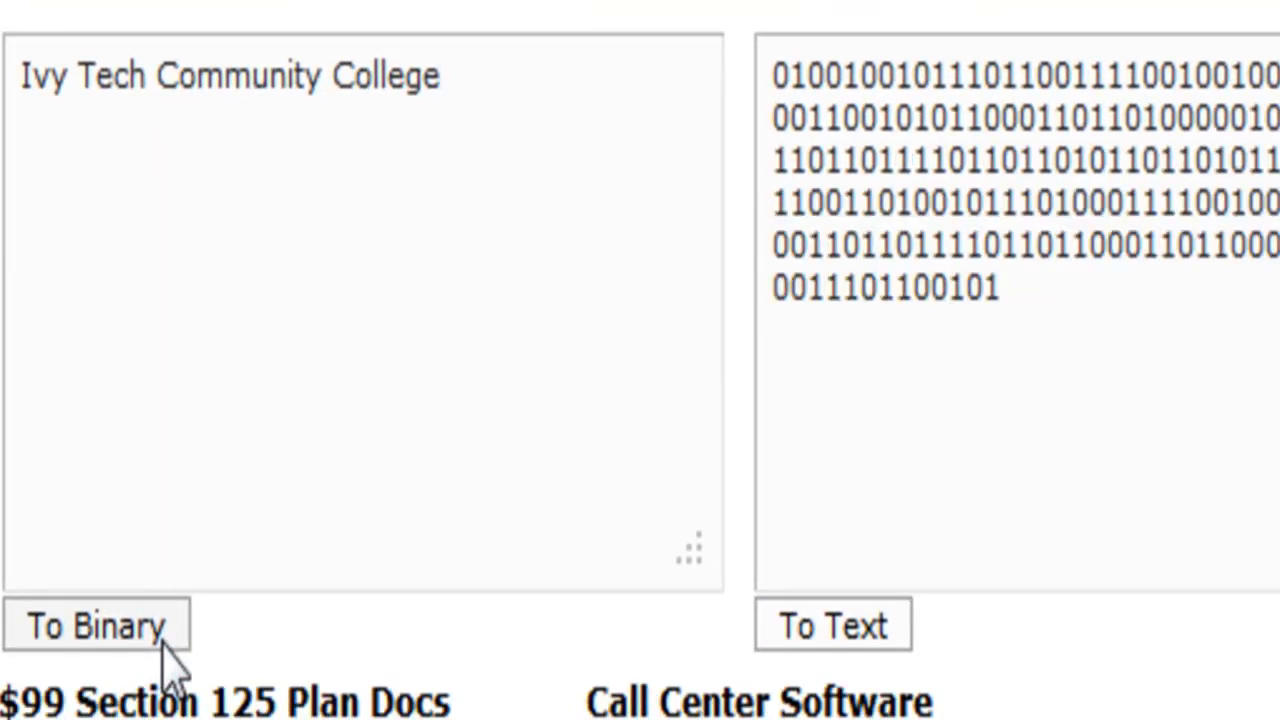